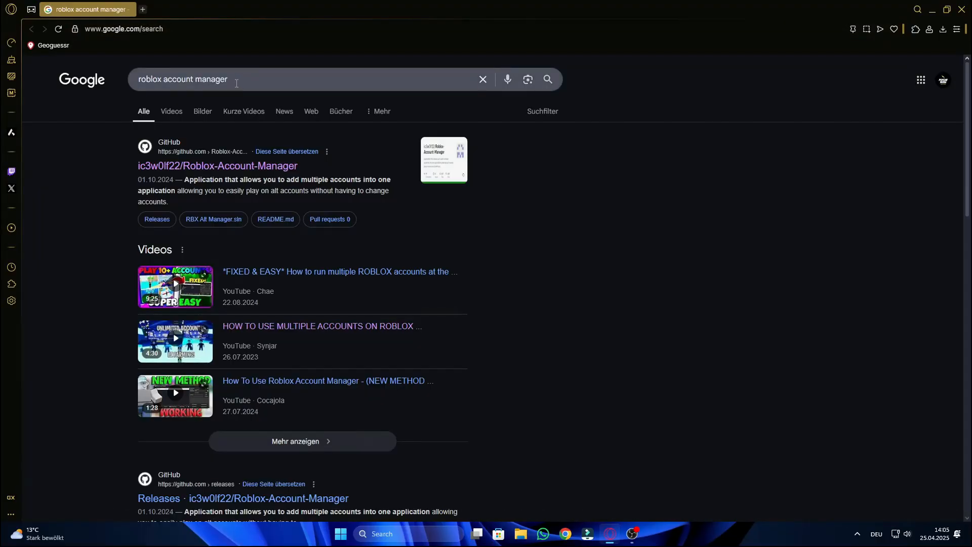
mouse_move(217, 166)
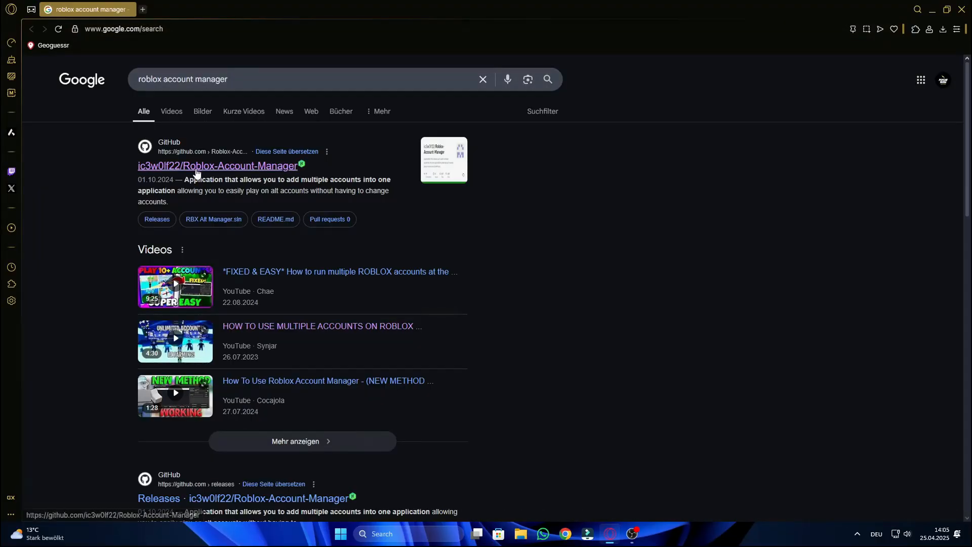
Step: Open the ic3w0lf22/Roblox-Account-Manager GitHub repo and download its zip from the README badge
click(218, 165)
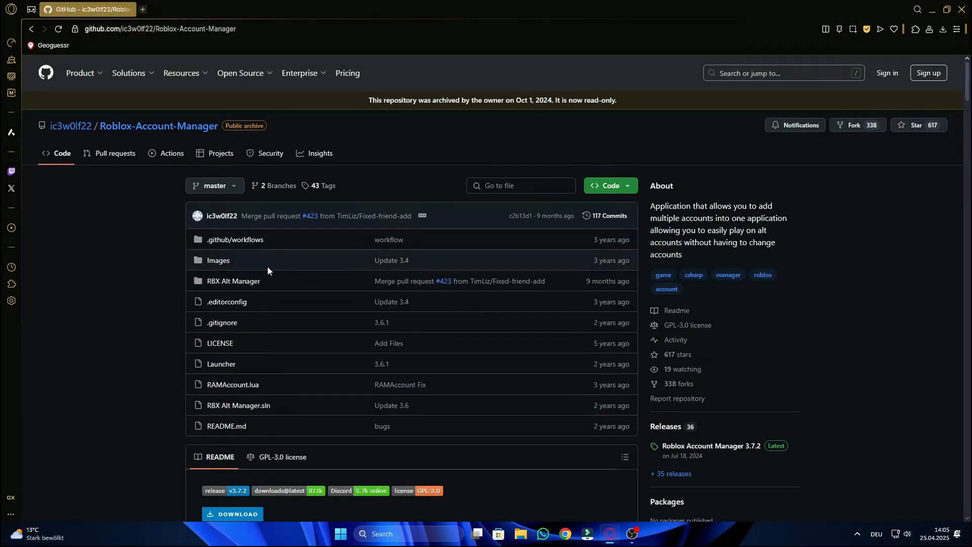
scroll(down, 3)
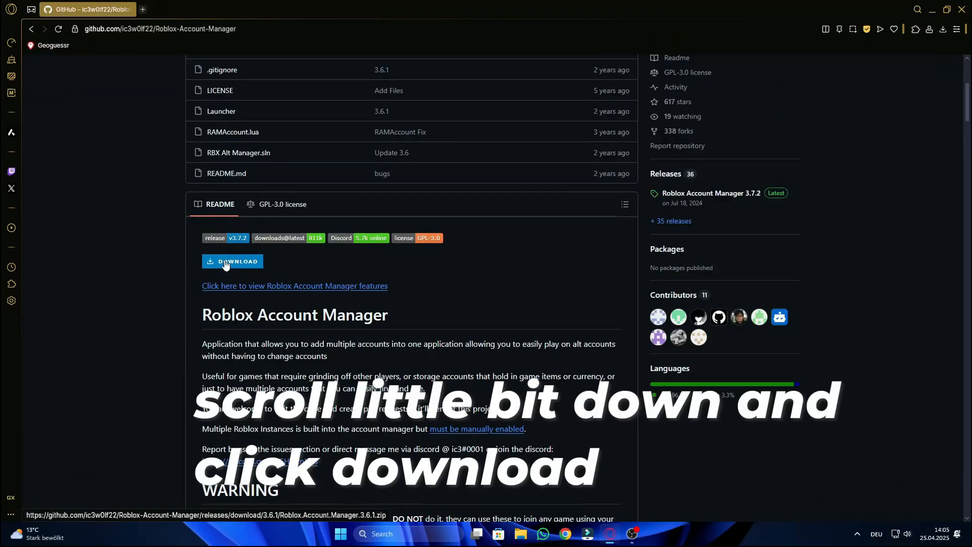
click(232, 260)
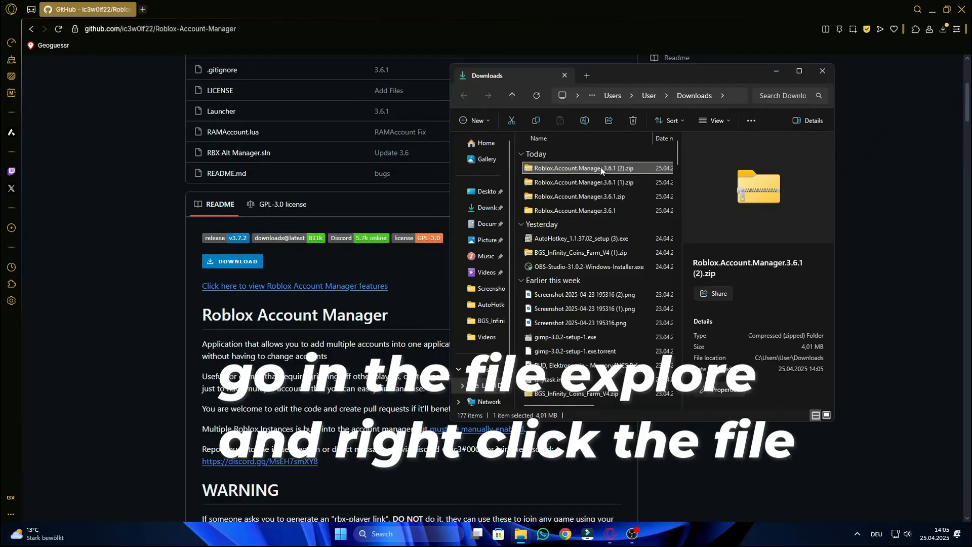
Step: Extract the downloaded Roblox Account Manager zip into its suggested folder
right_click(600, 168)
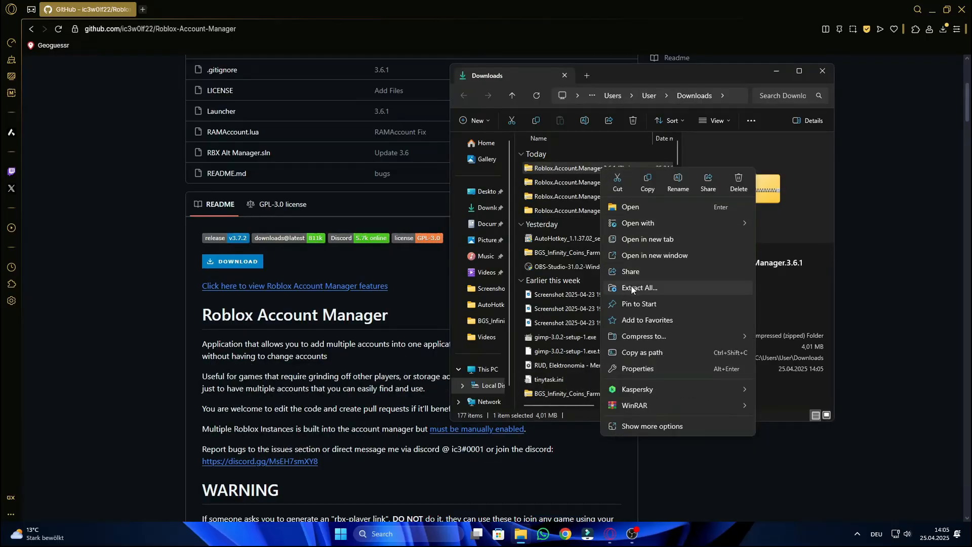
click(638, 287)
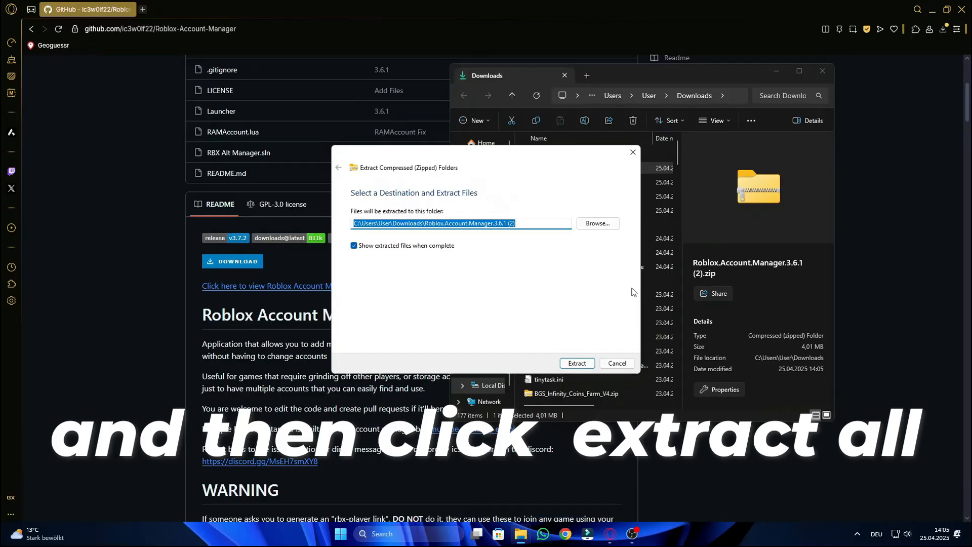
click(576, 363)
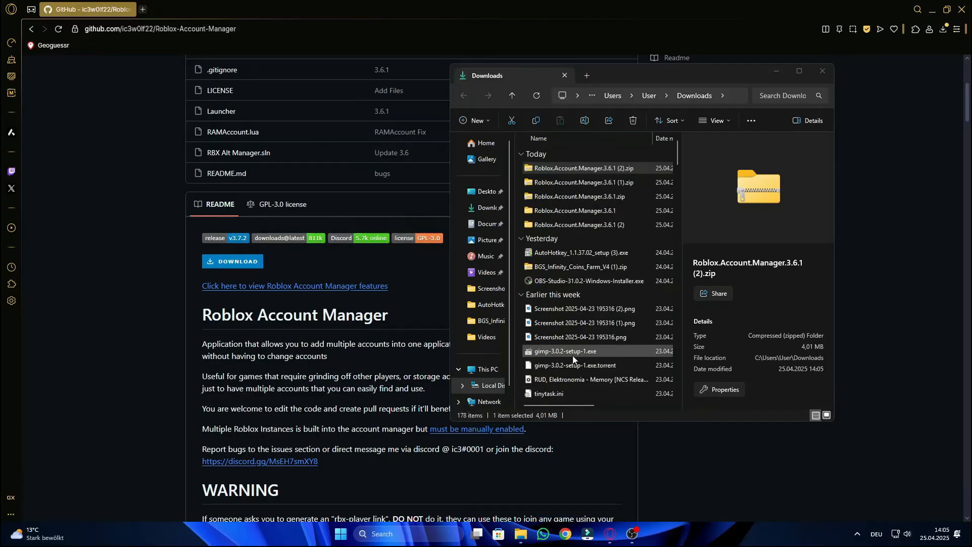
Step: Open the extracted Roblox Account Manager folder and select the program file
double_click(582, 168)
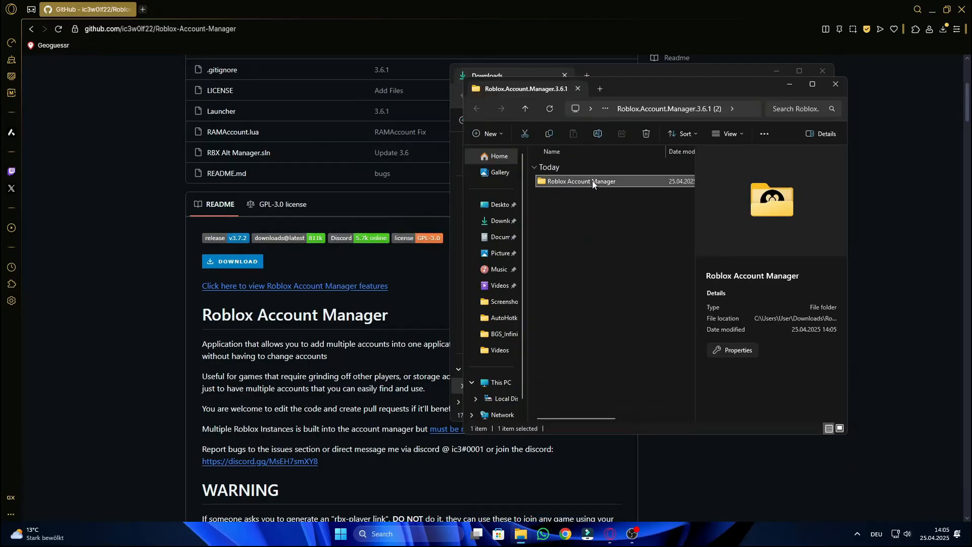
double_click(580, 182)
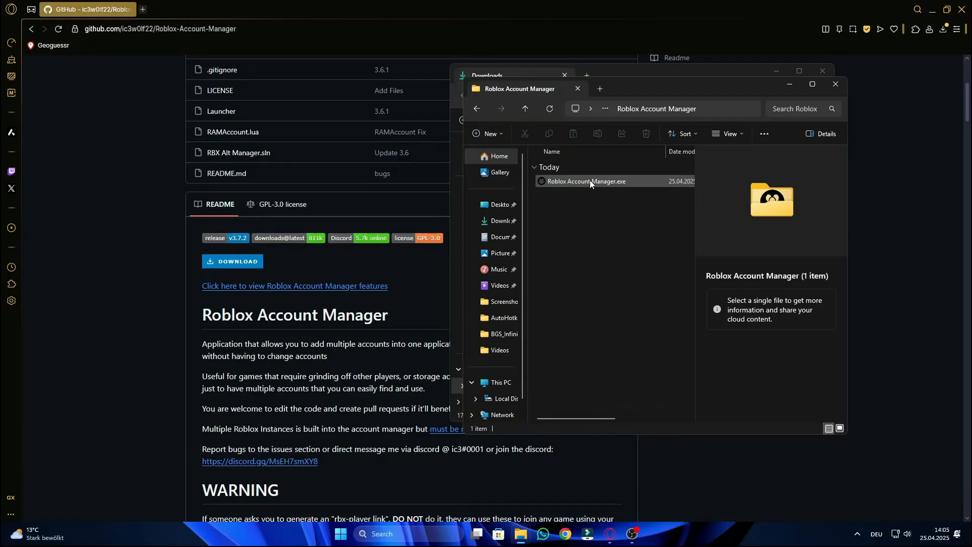
click(585, 180)
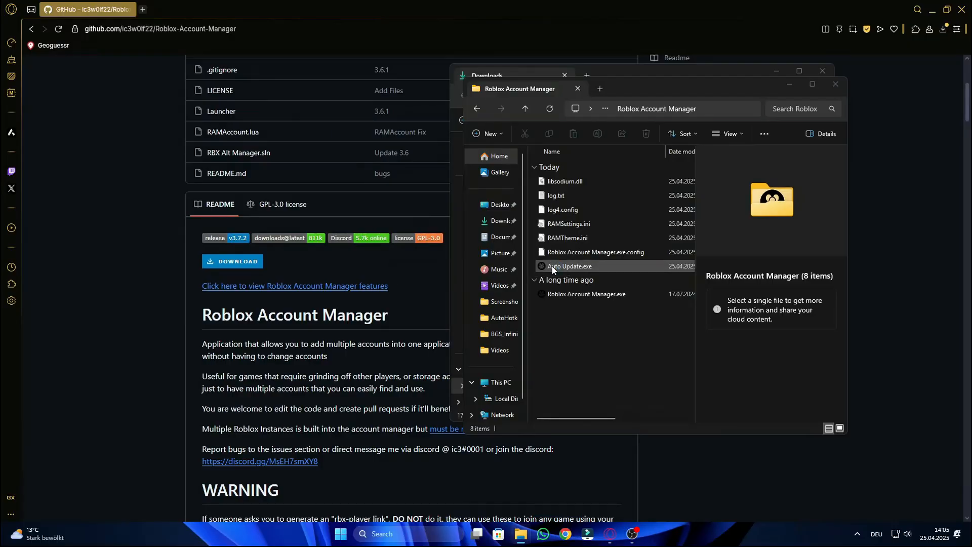
Step: Launch Roblox Account Manager.exe from the extracted folder
double_click(568, 266)
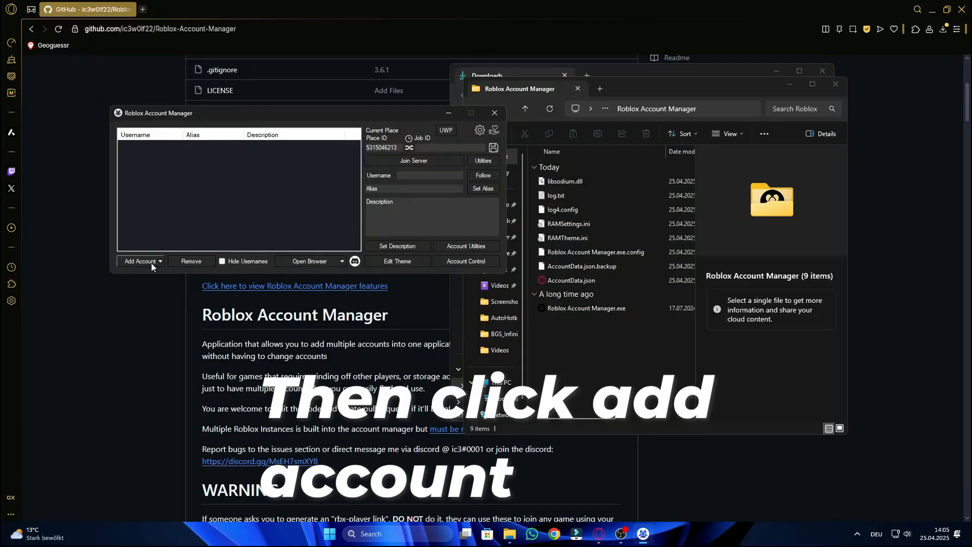
Step: Add two Roblox accounts through Add Account so both usernames are listed
click(139, 261)
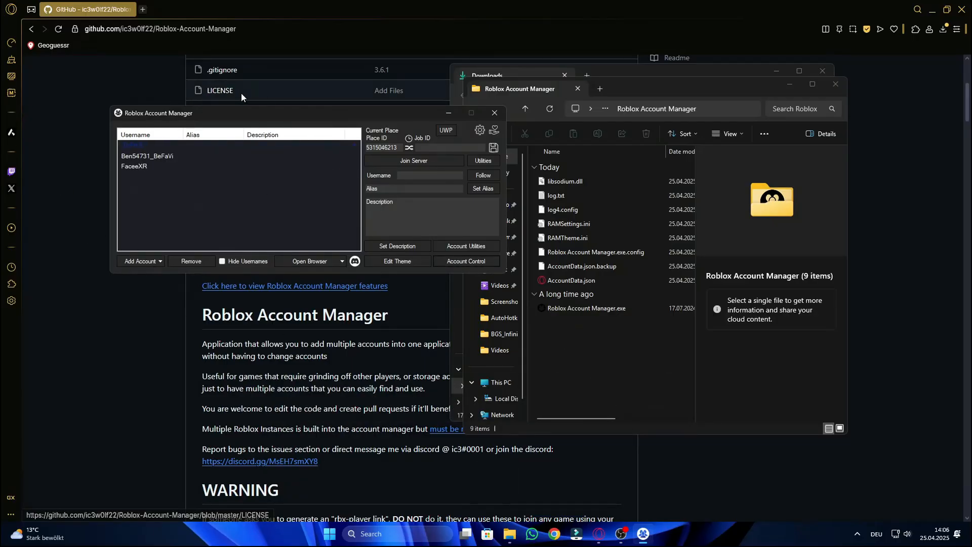
triple_click(381, 147)
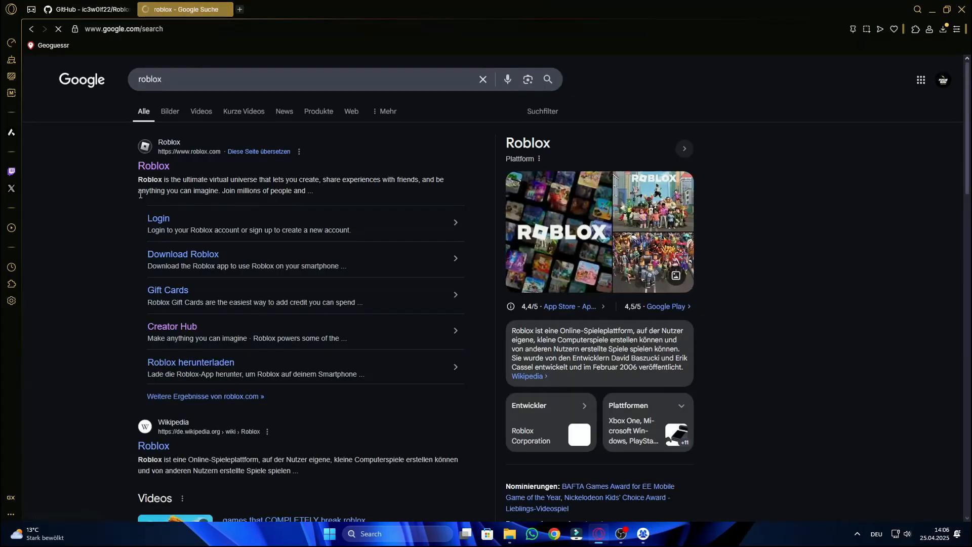
click(153, 167)
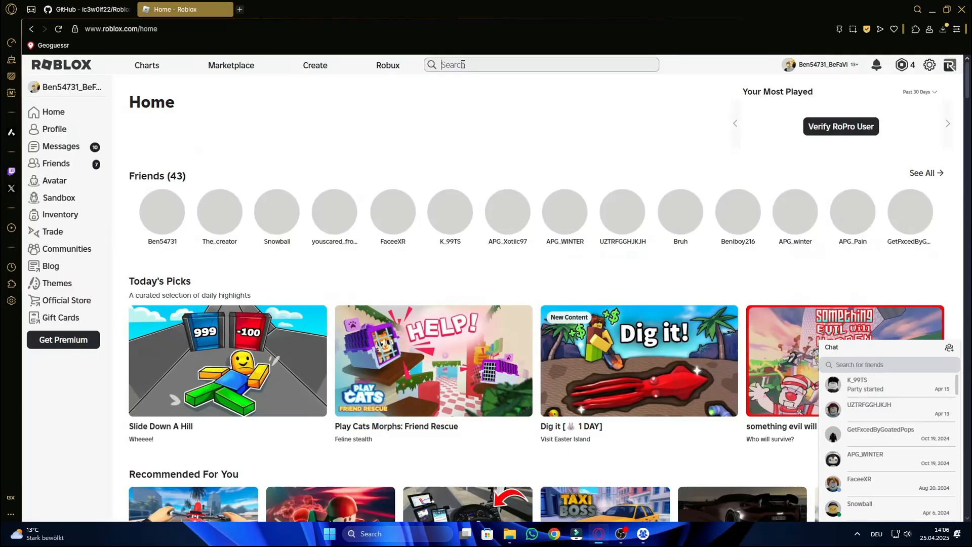
text(BGSI)
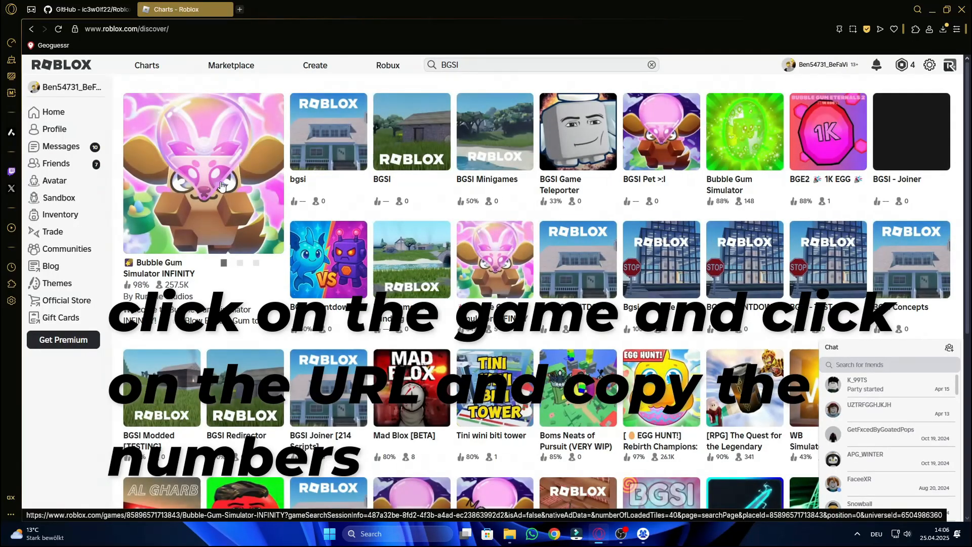
click(203, 172)
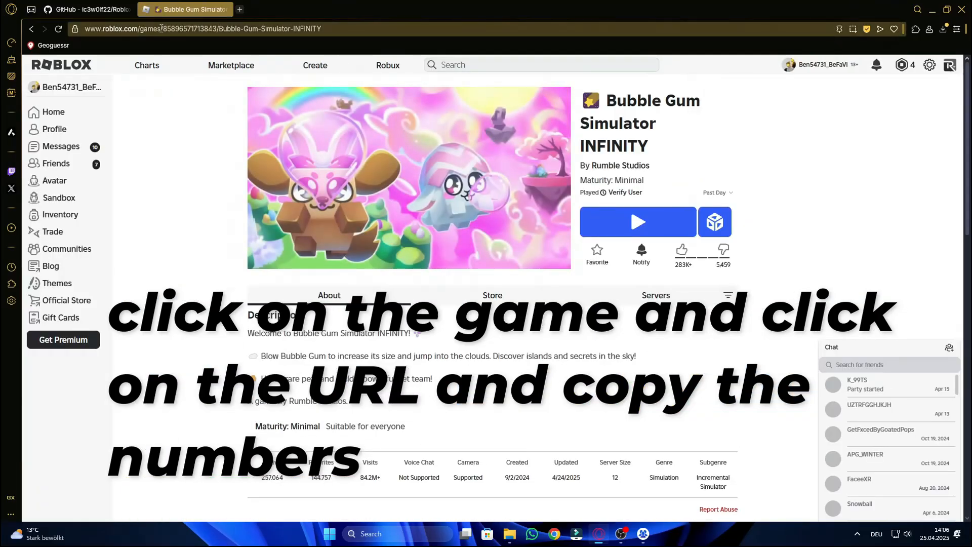
double_click(183, 29)
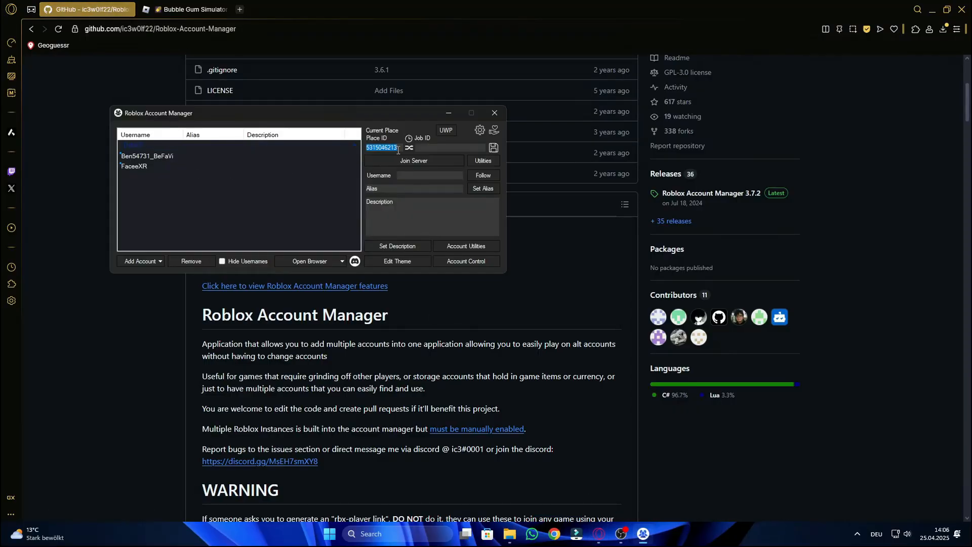
text(896571713843)
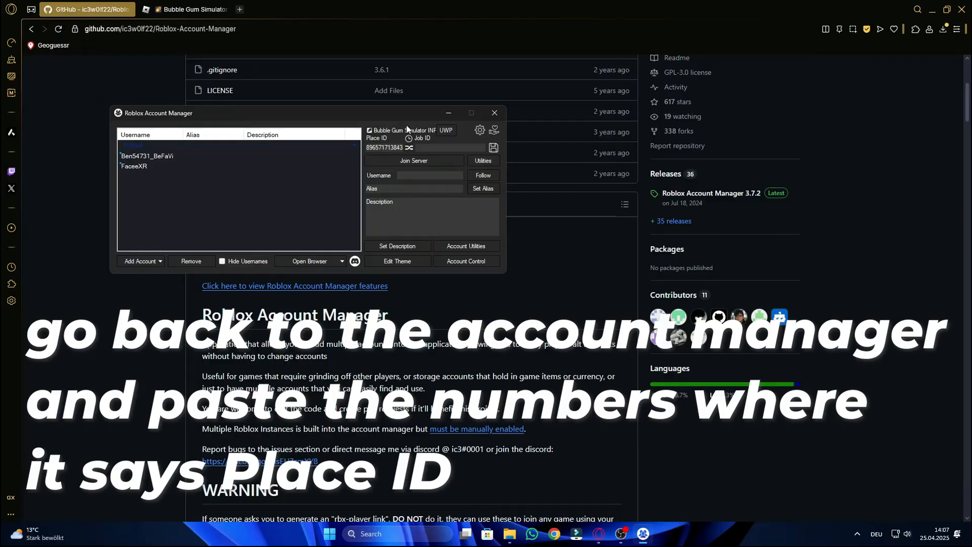
click(146, 156)
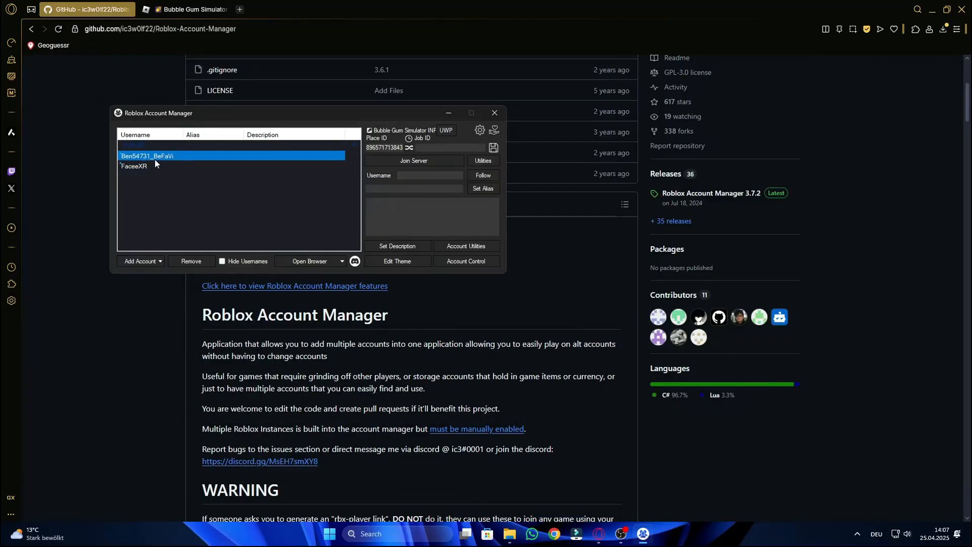
Step: Tick Multi Roblox in Settings, then close the Account Manager to apply it
click(479, 130)
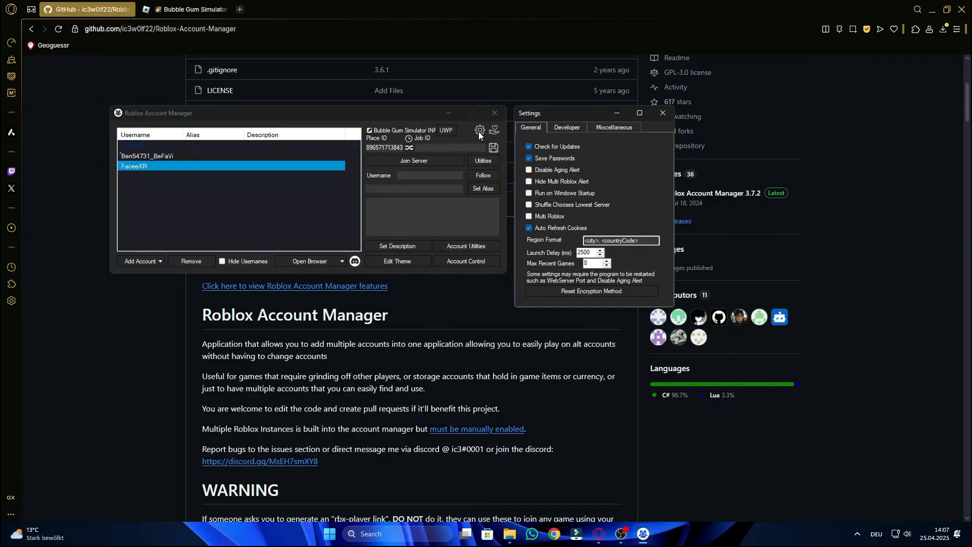
click(529, 216)
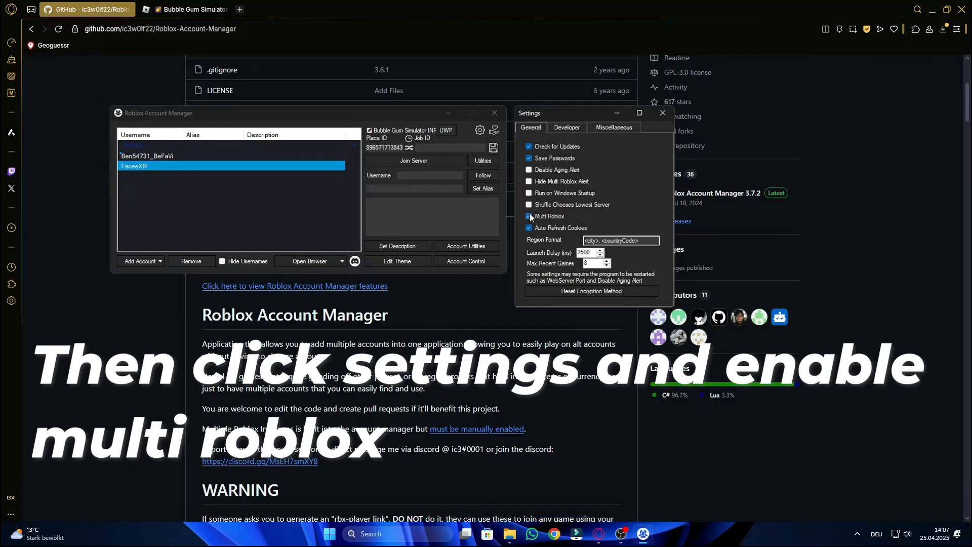
click(528, 216)
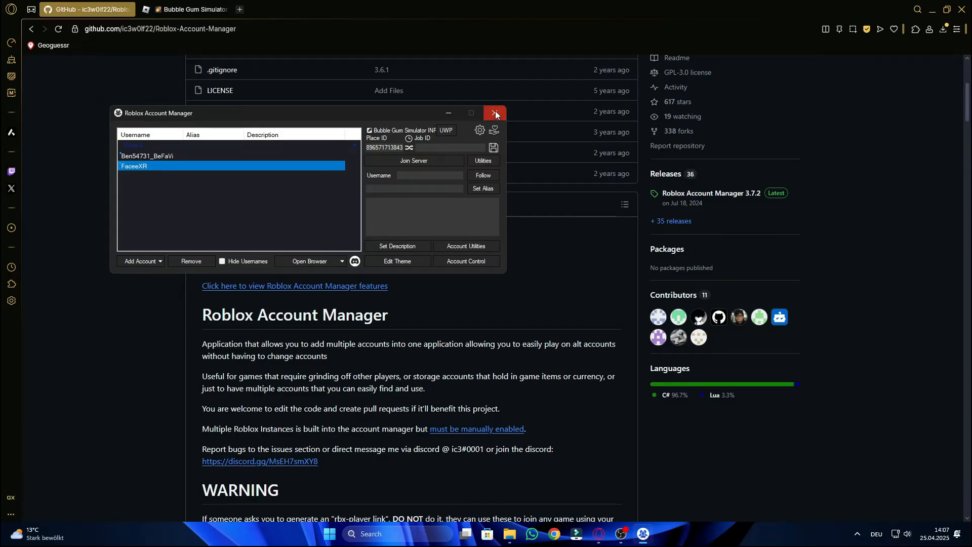
click(494, 113)
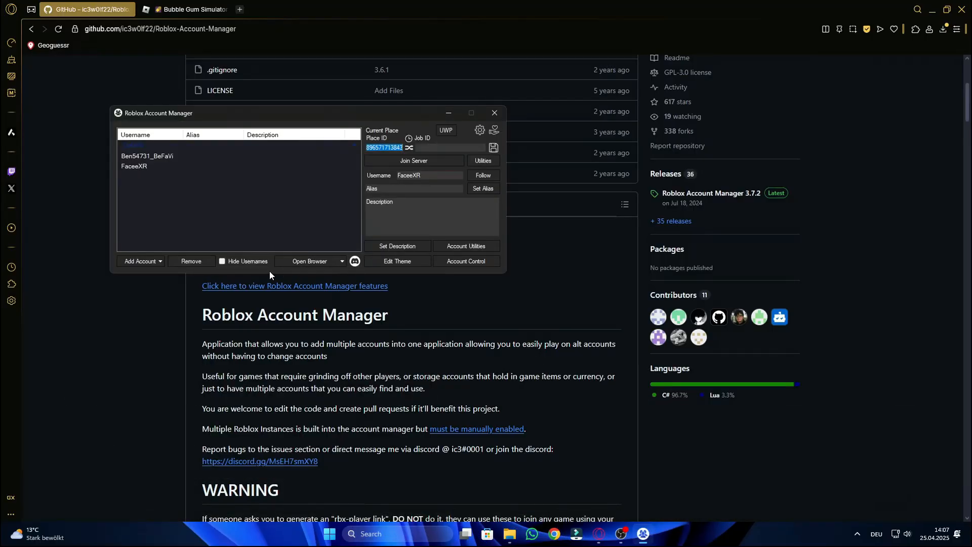
mouse_move(390, 168)
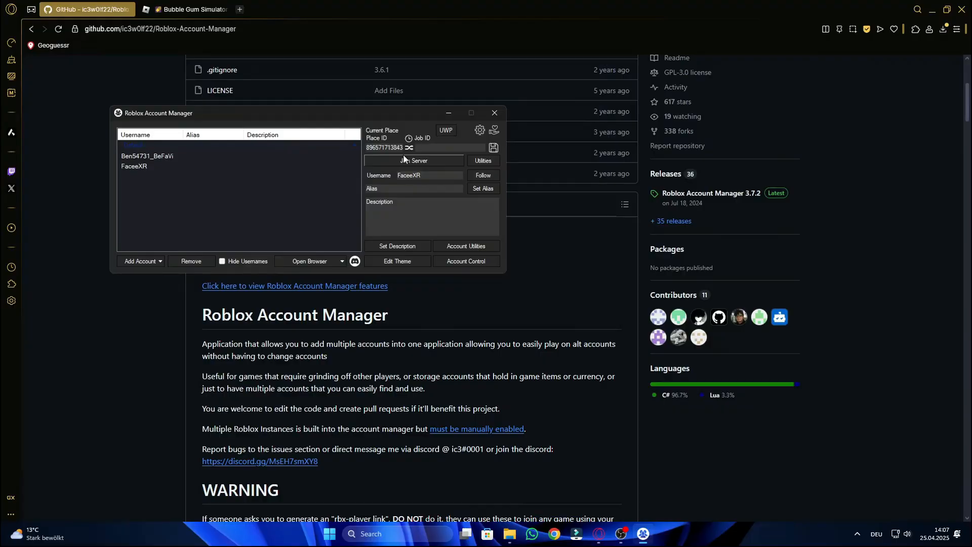
Step: Select both accounts and join a Bubble Gum Simulator INFINITY server
click(147, 155)
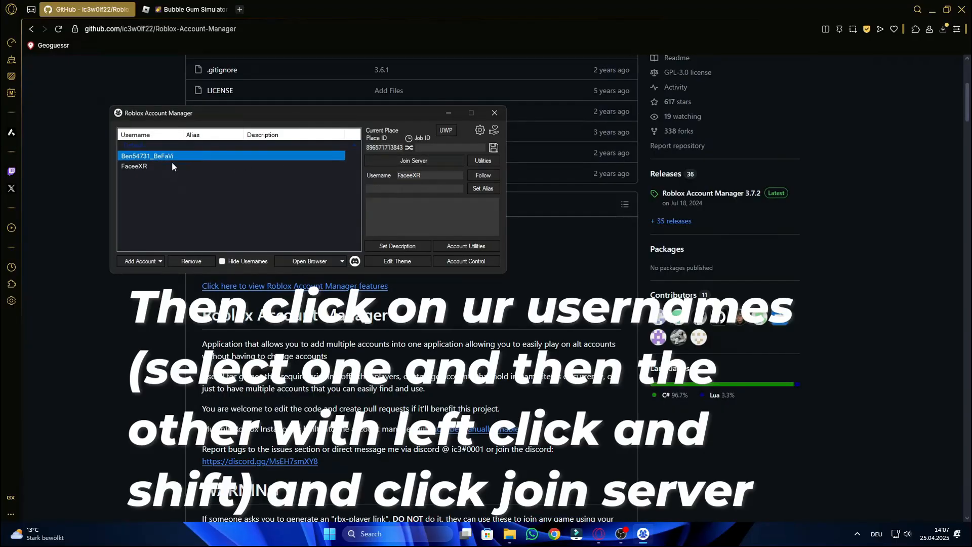
click(135, 166)
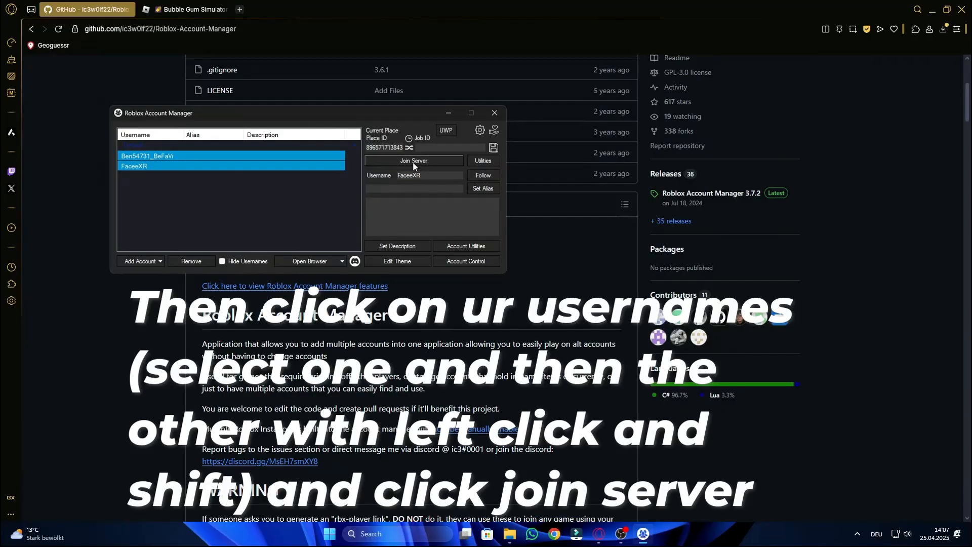
click(413, 161)
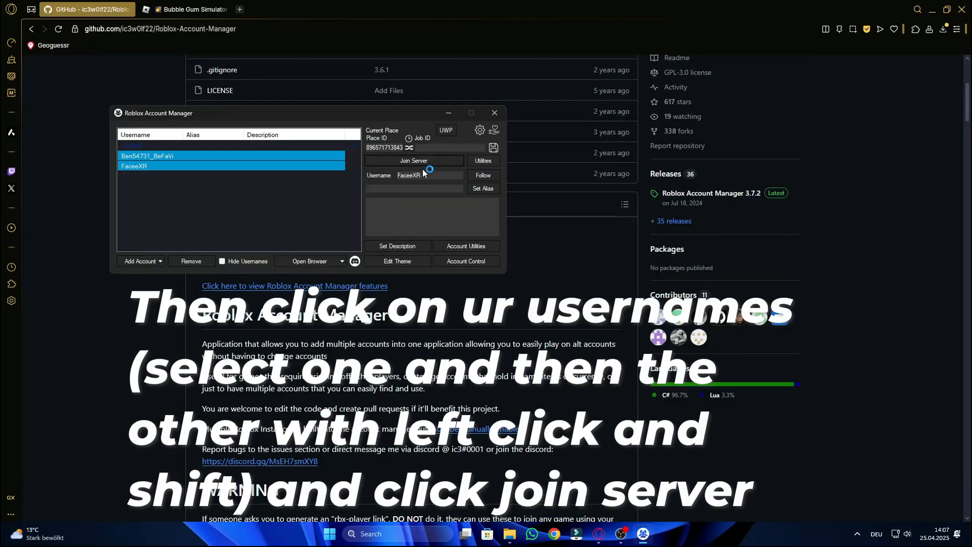